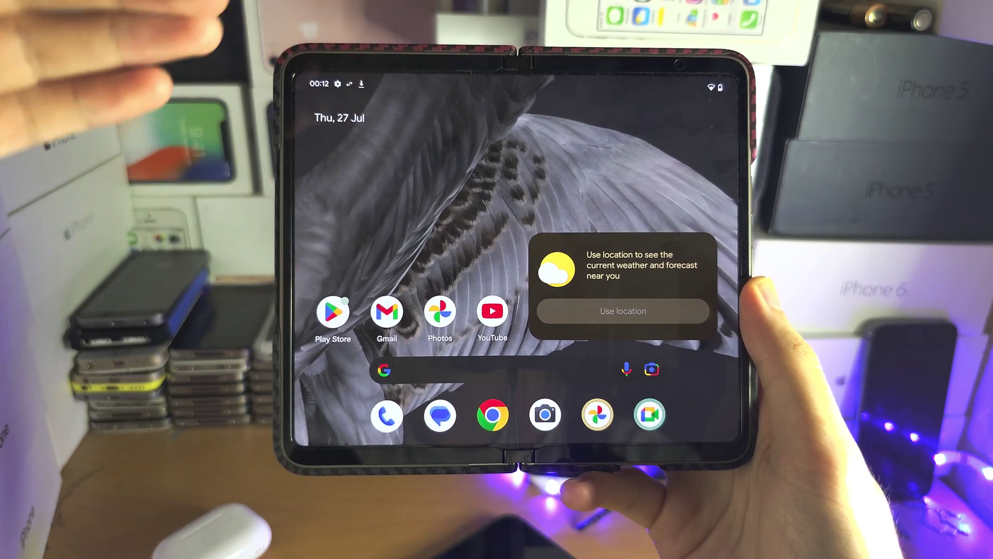
- Pull down Quick Settings and go to the Settings app via the gear icon
scroll(down, 3)
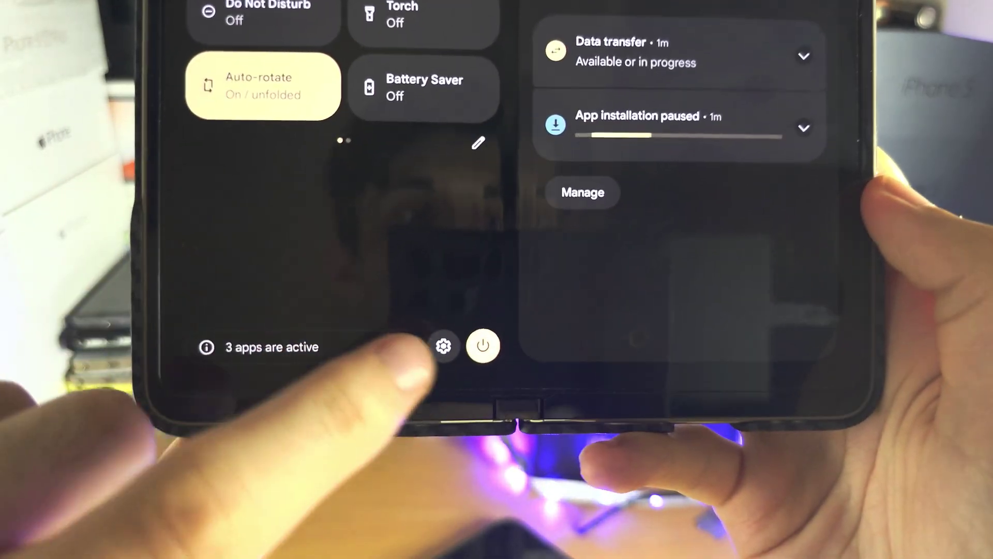
click(444, 346)
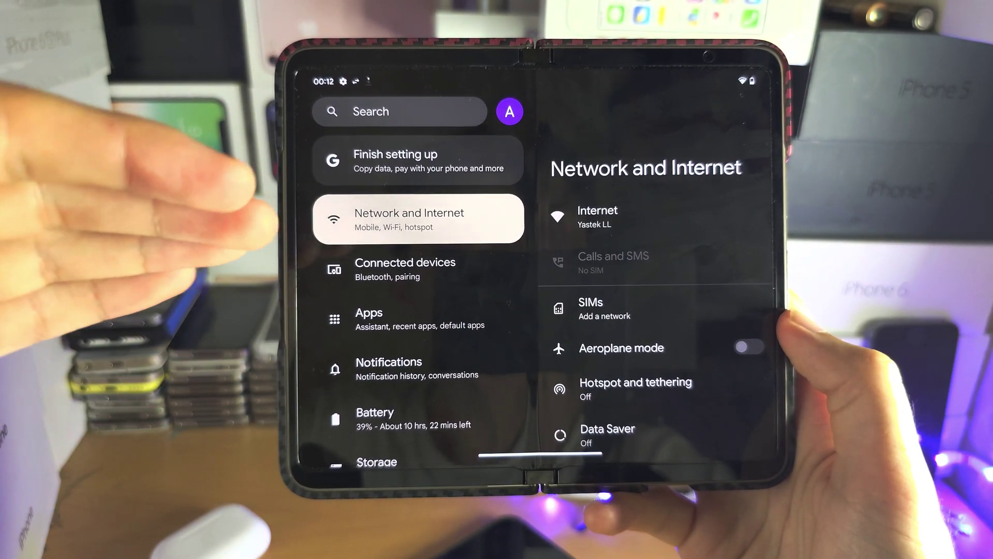
- Scroll the Settings list and enter the System section
scroll(down, 3)
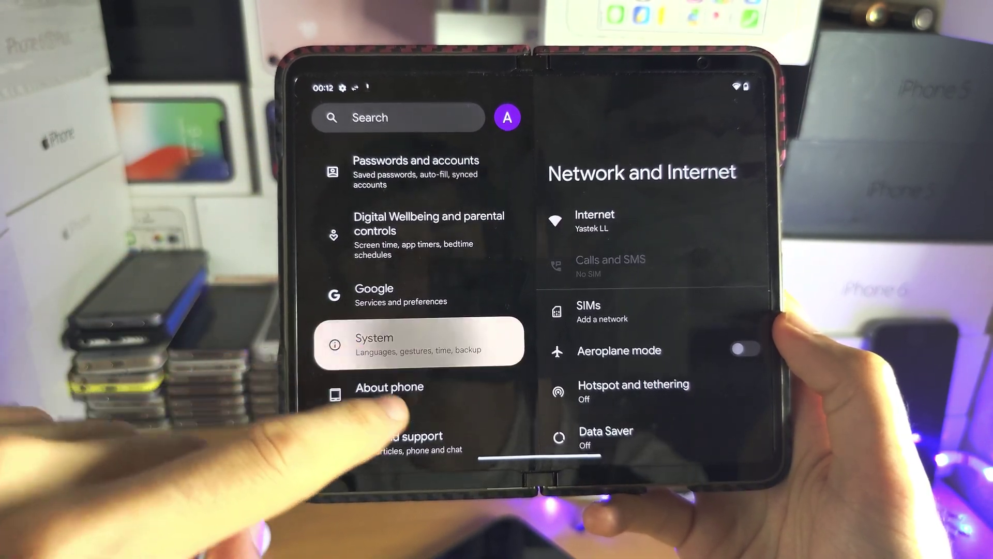
click(402, 340)
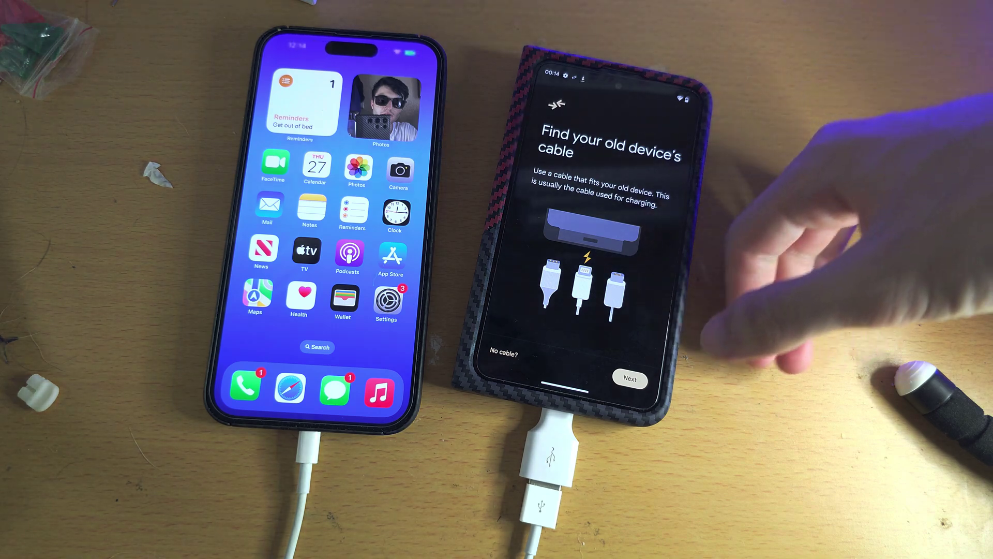
- Continue past the cable instructions so the Pixel and iPhone connect
click(631, 379)
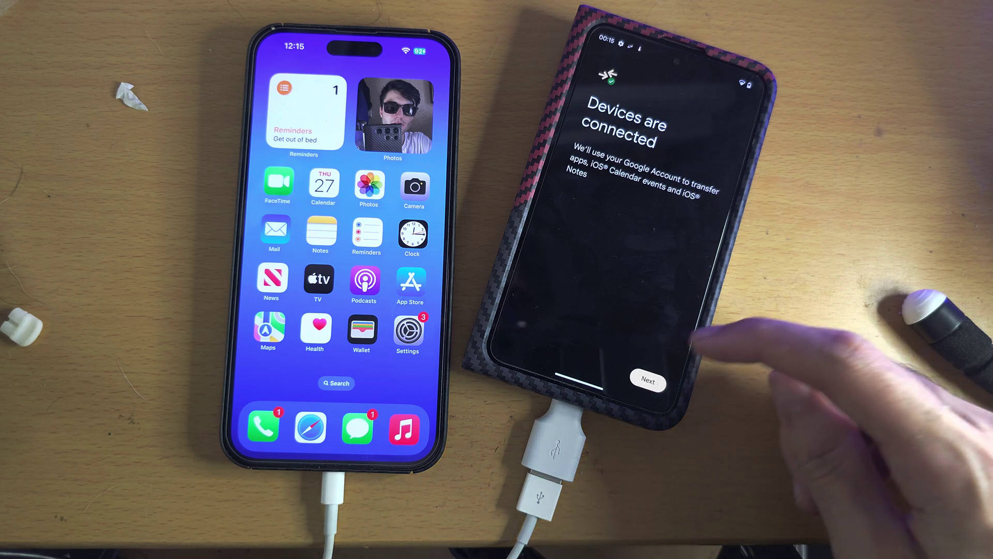
- Continue past the devices-connected screen to the list of 53 matched iOS apps
click(649, 383)
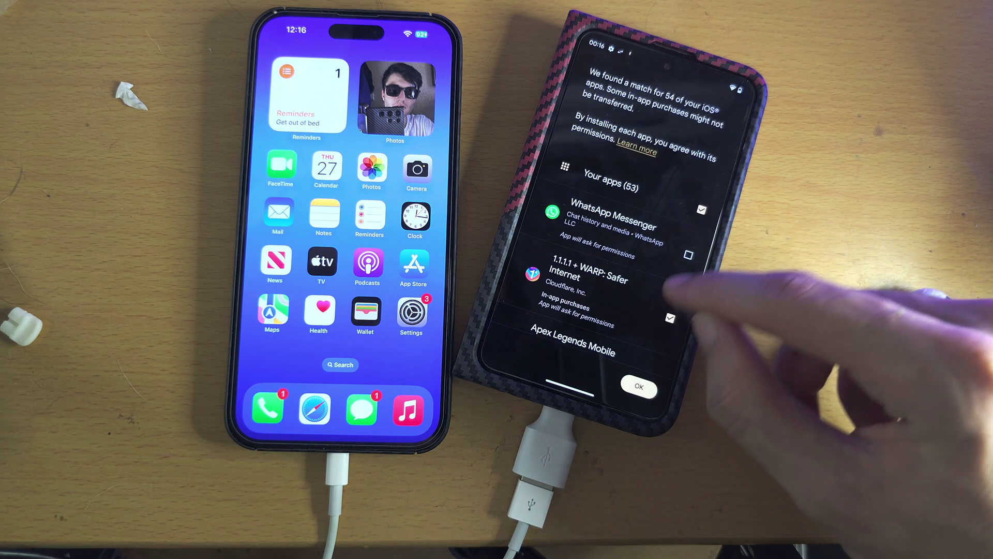
- Confirm the checked apps to install, including WhatsApp Messenger and Apex Legends Mobile
click(640, 387)
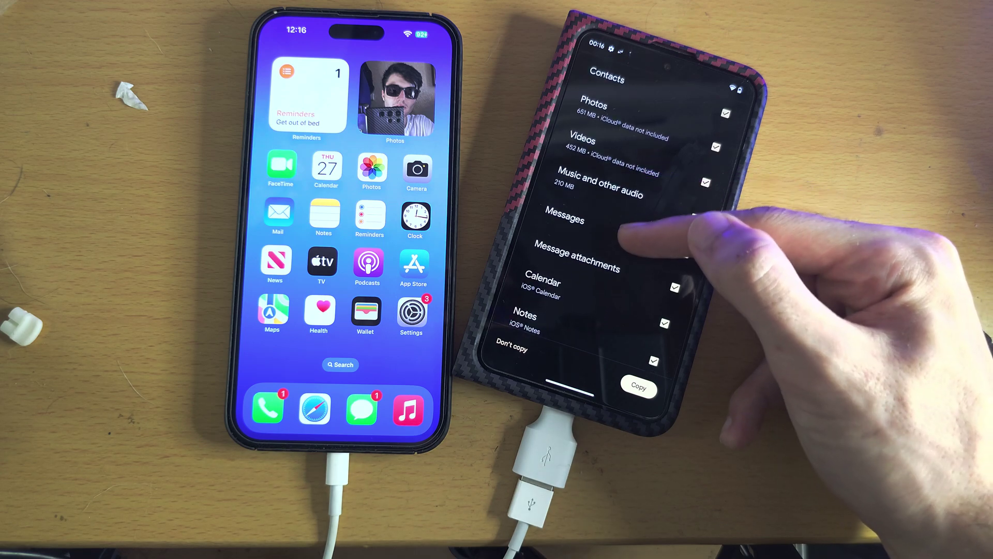
- Scroll the copy list, keeping Messages, attachments, Calendar, Notes and Device settings checked
scroll(down, 3)
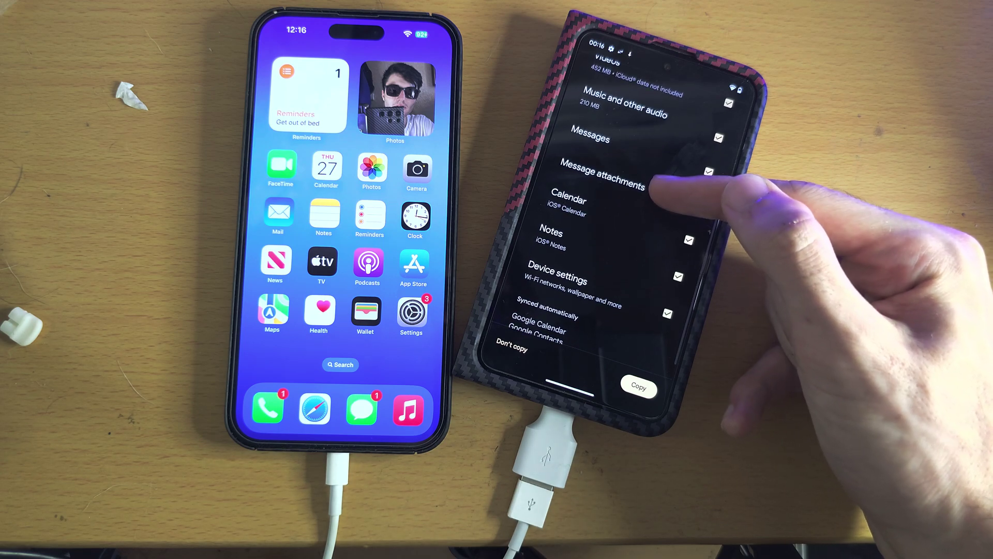